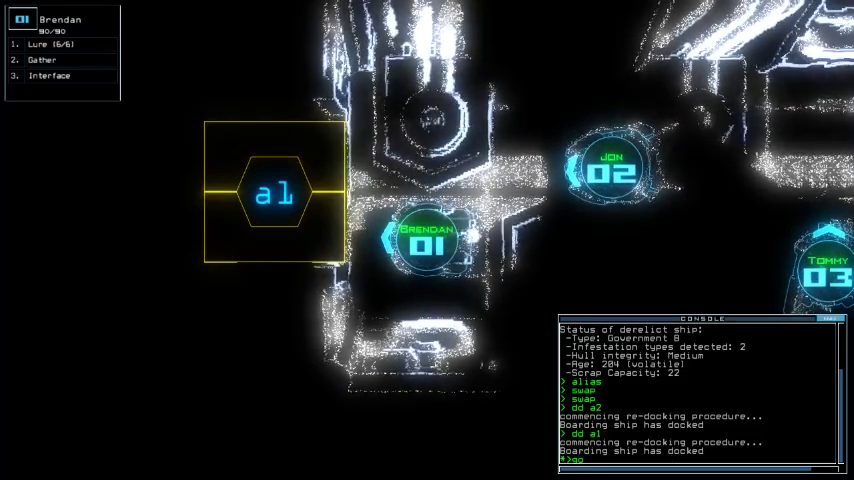
# Deploy the docked drones into the derelict government ship with the 'go' command
pyautogui.write('go')
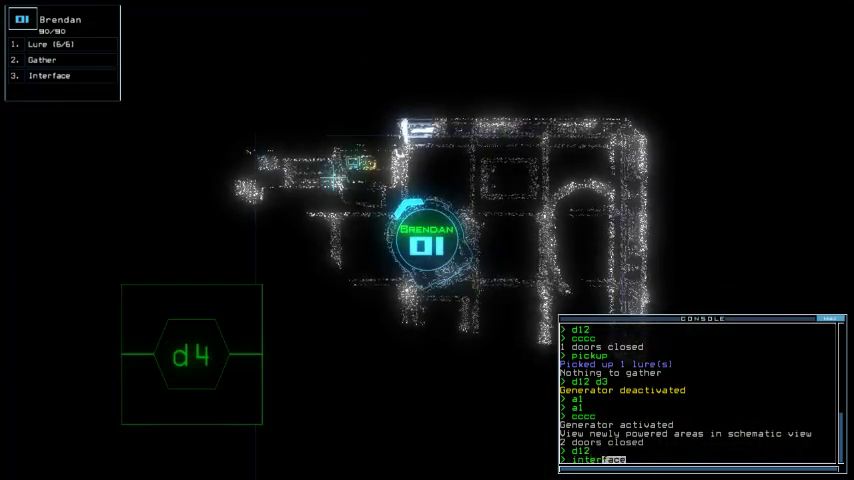
# Enter the 'defense' command in the console
pyautogui.write('defense')
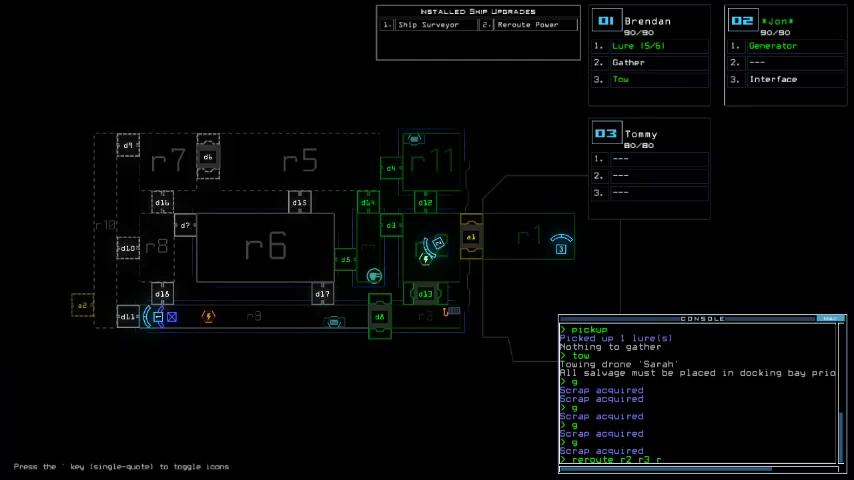
# Enter 'reroute r2 r3 r11 r5' to send power to those four rooms
pyautogui.write('reroute r2 r3 r11 r5')
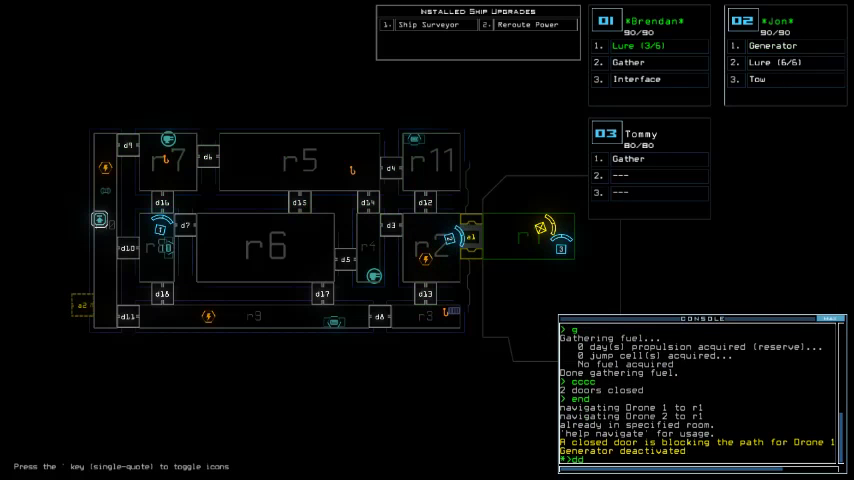
# Redock the boarding ship at airlock a2 with 'dd a2'
pyautogui.write('dd a2')
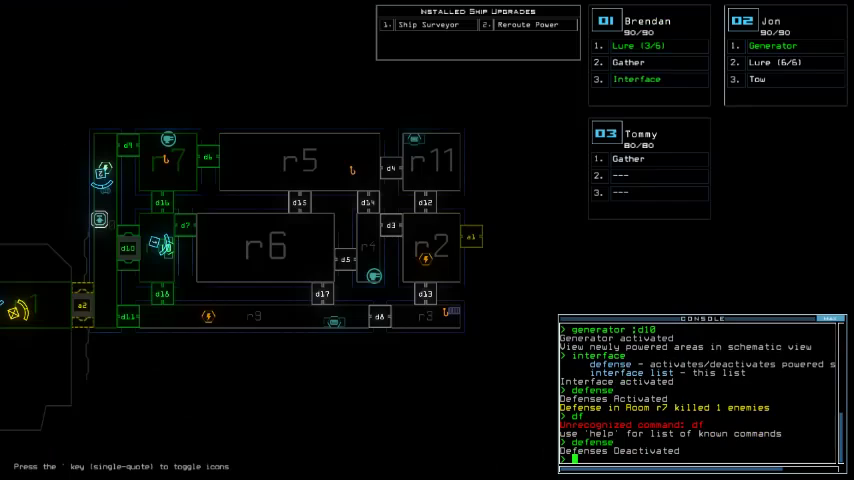
# Enter 'reroute r10 r9' to shift power from room r10 to r9
pyautogui.write('reroute r10 r9')
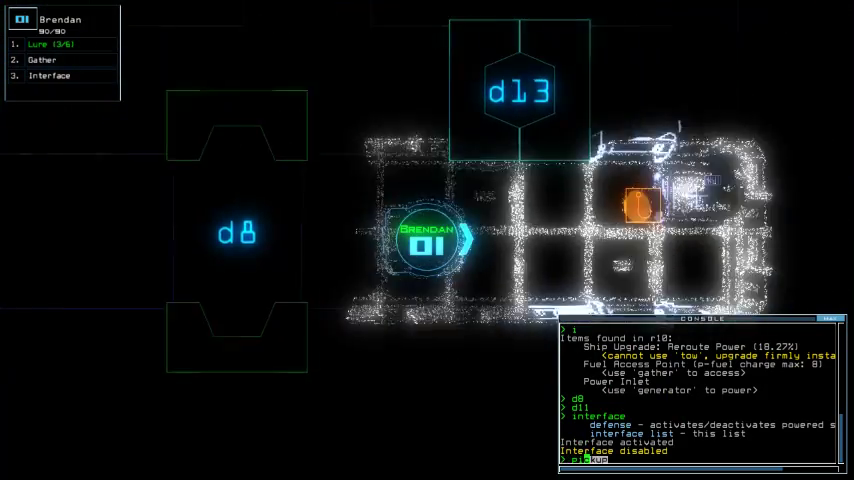
# Have drone 01 collect the items in its room with 'pickup'
pyautogui.write('pickup')
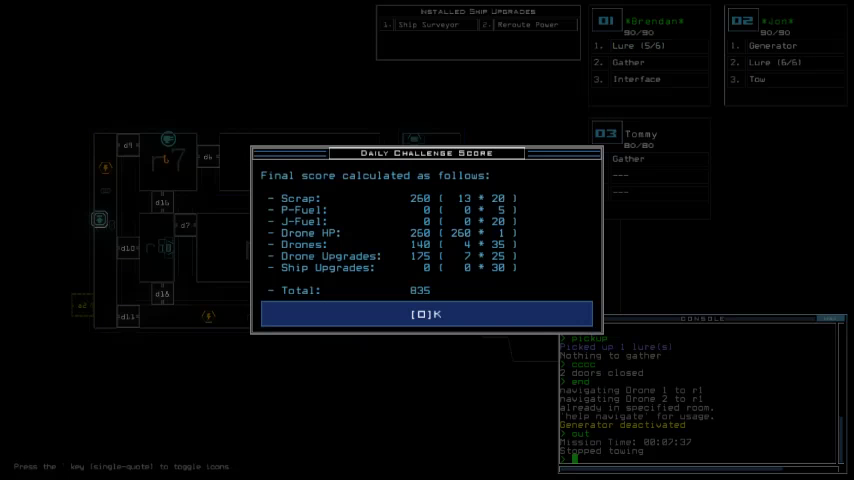
pyautogui.moveTo(495, 247)
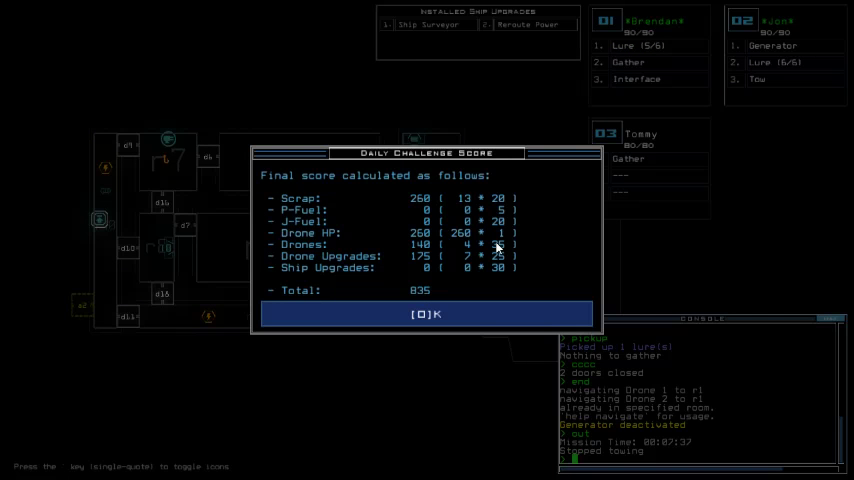
pyautogui.moveTo(446, 131)
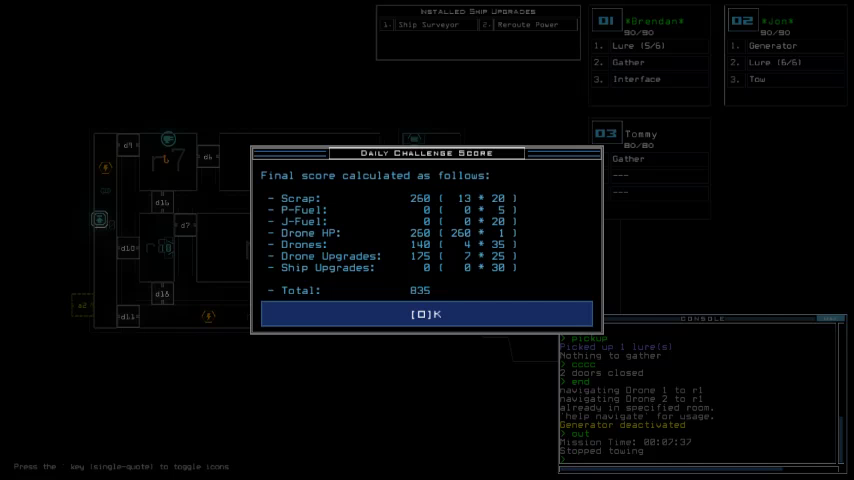
pyautogui.moveTo(461, 240)
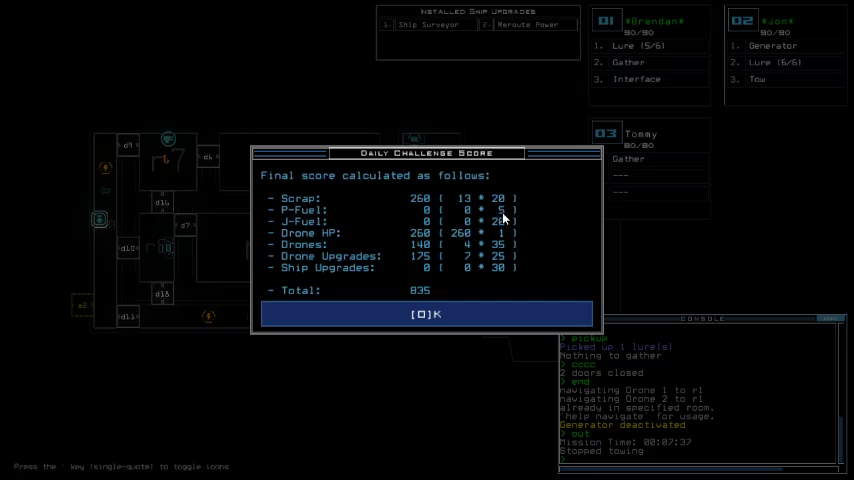
pyautogui.moveTo(611, 34)
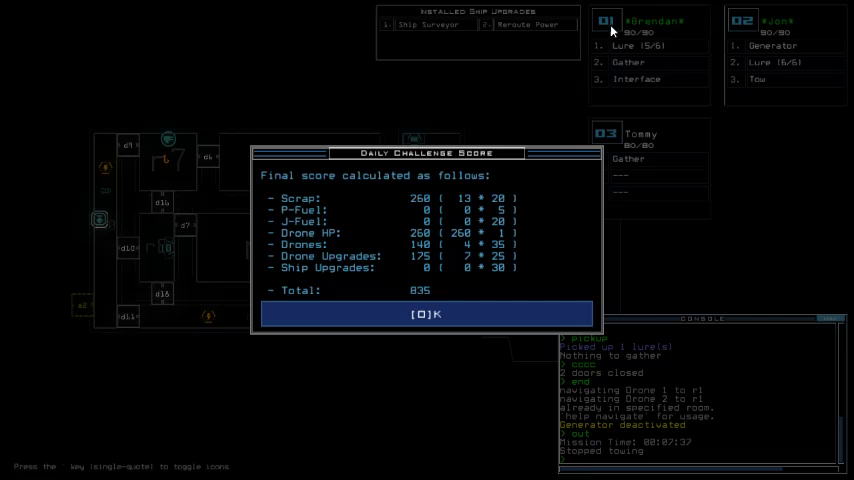
pyautogui.moveTo(657, 74)
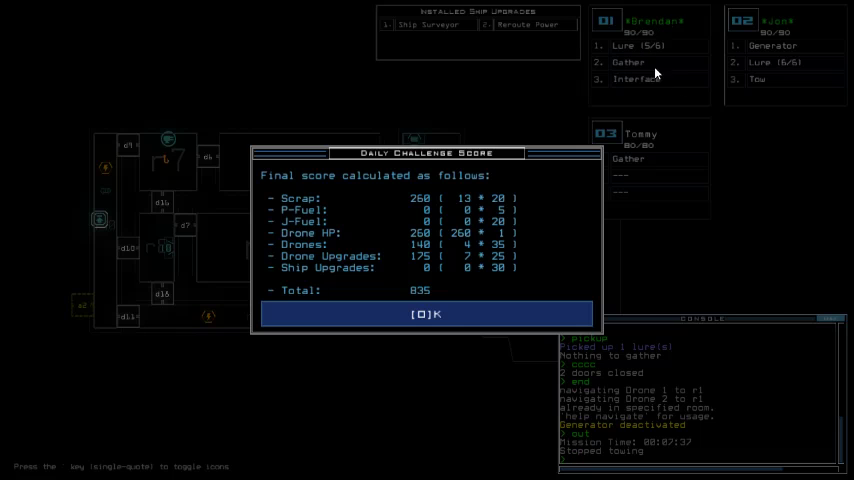
pyautogui.moveTo(634, 37)
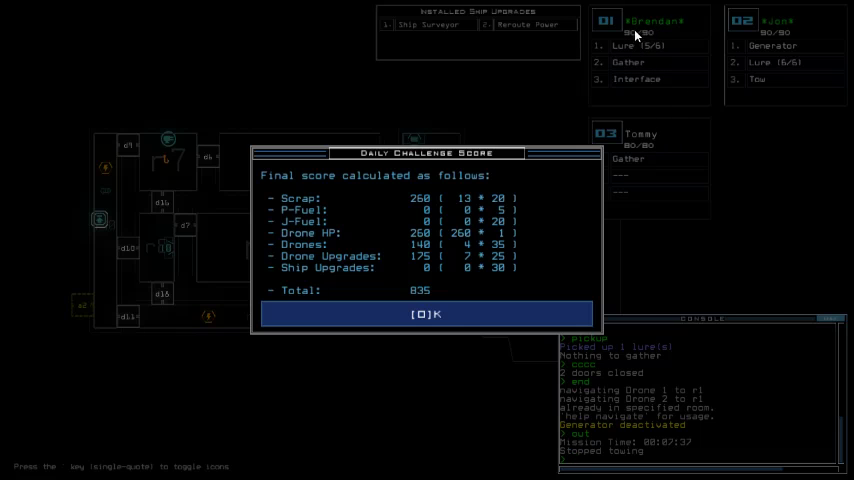
pyautogui.moveTo(358, 68)
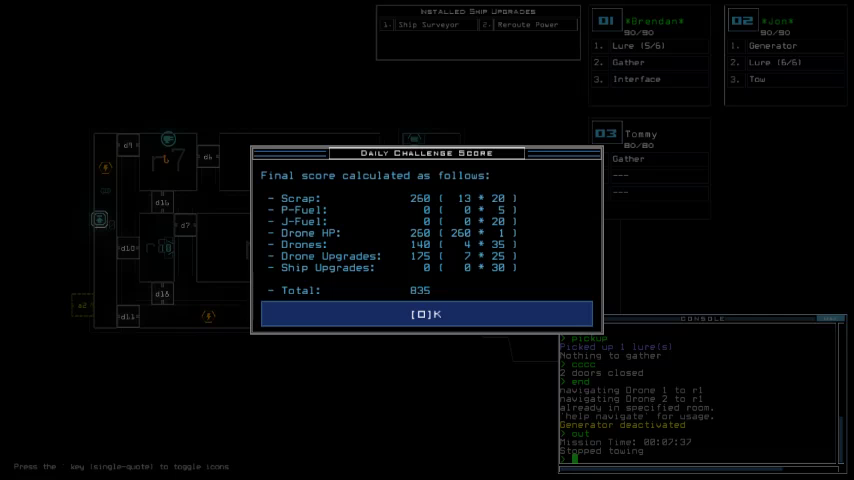
# Dismiss the 835-point score summary with OK to show the daily leaderboard
pyautogui.click(425, 313)
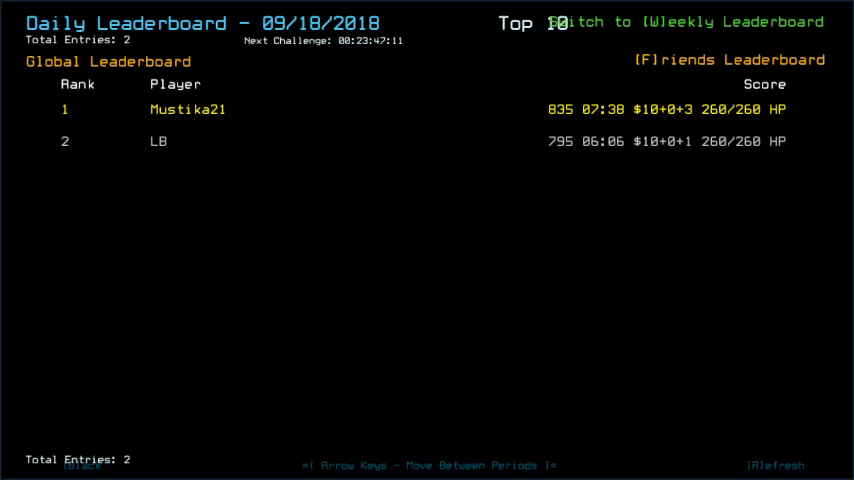